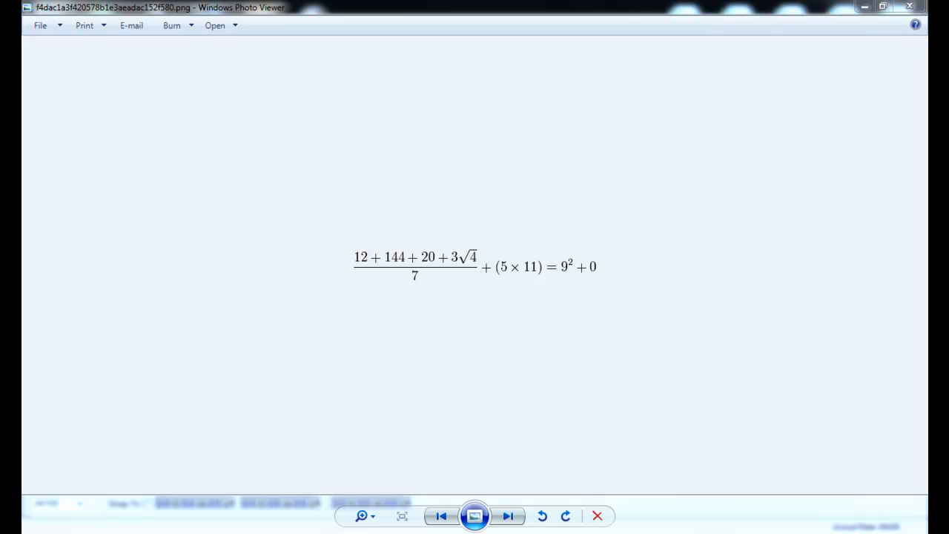
{"action": "mouse_move", "coordinate": [660, 342]}
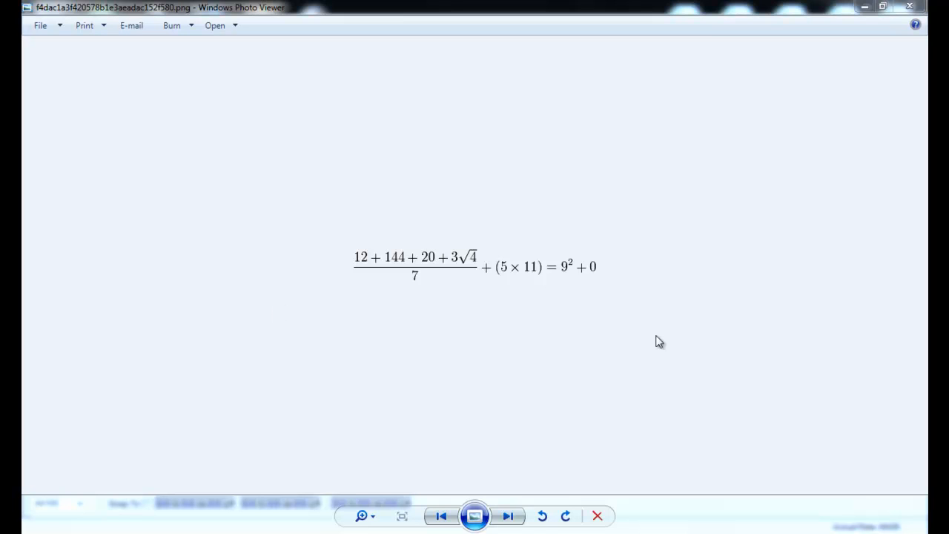
{"action": "mouse_move", "coordinate": [339, 282]}
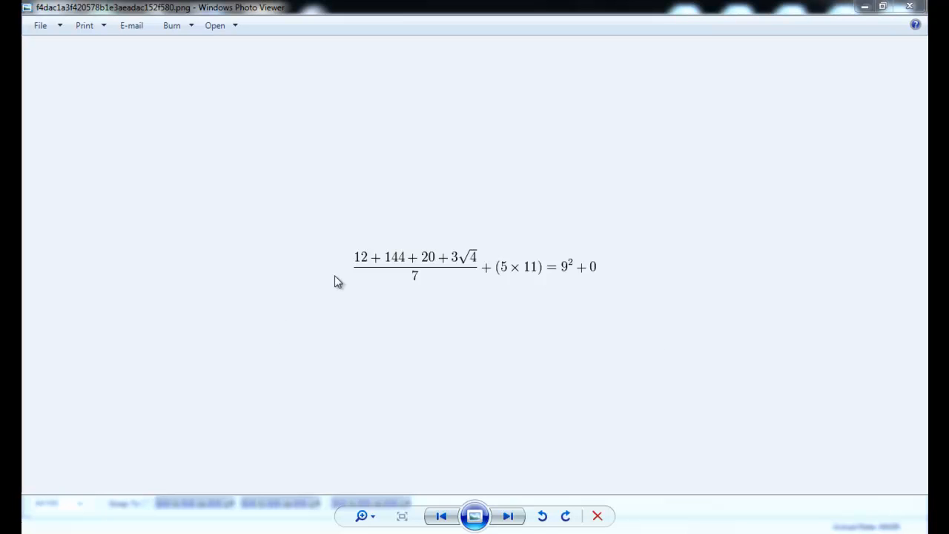
{"action": "mouse_move", "coordinate": [426, 275]}
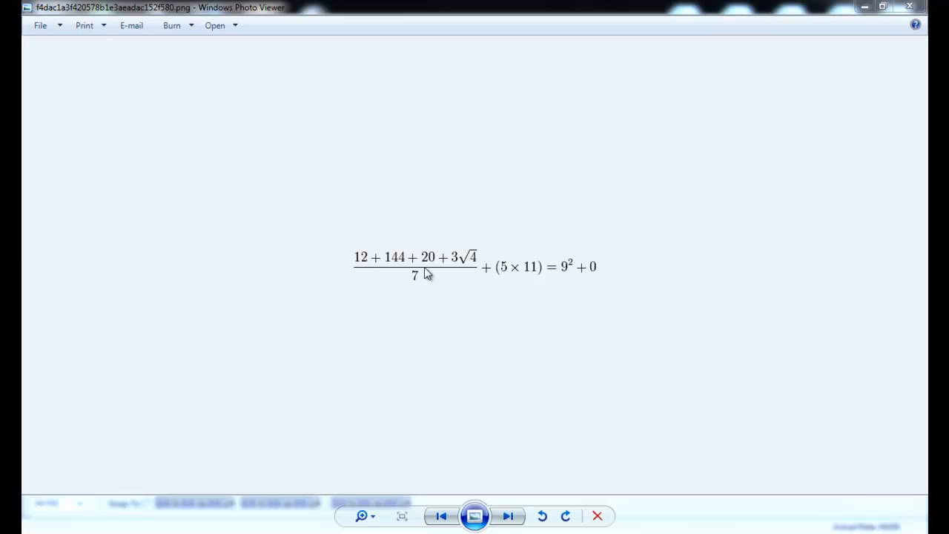
{"action": "mouse_move", "coordinate": [473, 265]}
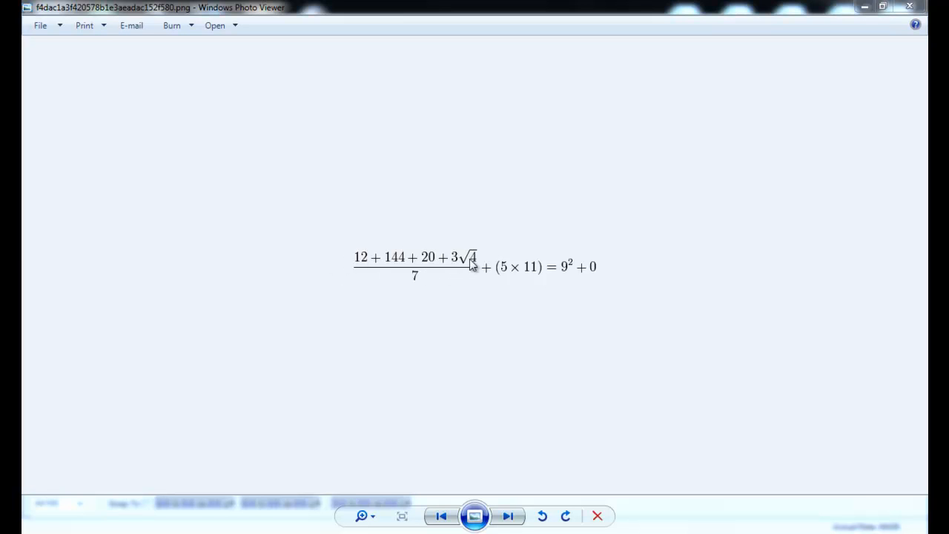
{"action": "mouse_move", "coordinate": [434, 286]}
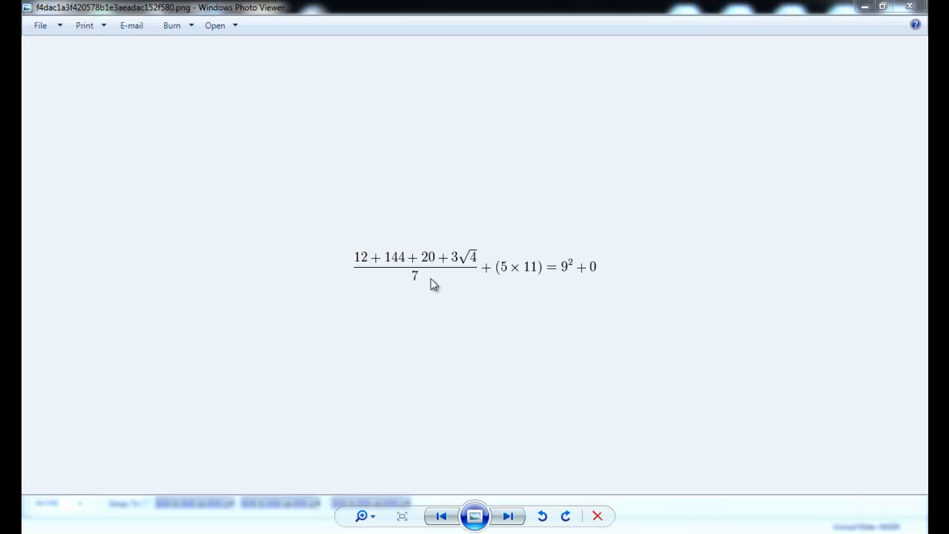
{"action": "mouse_move", "coordinate": [579, 277]}
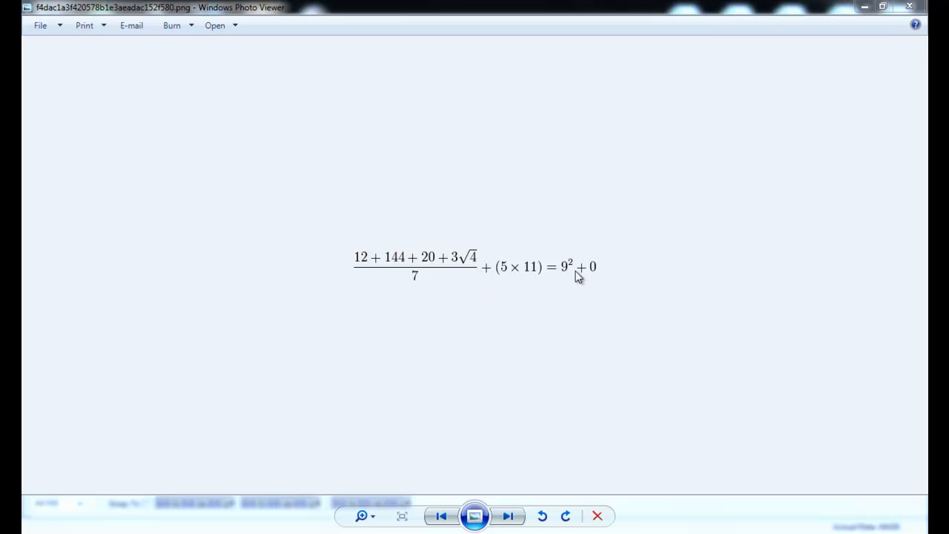
{"action": "mouse_move", "coordinate": [596, 288]}
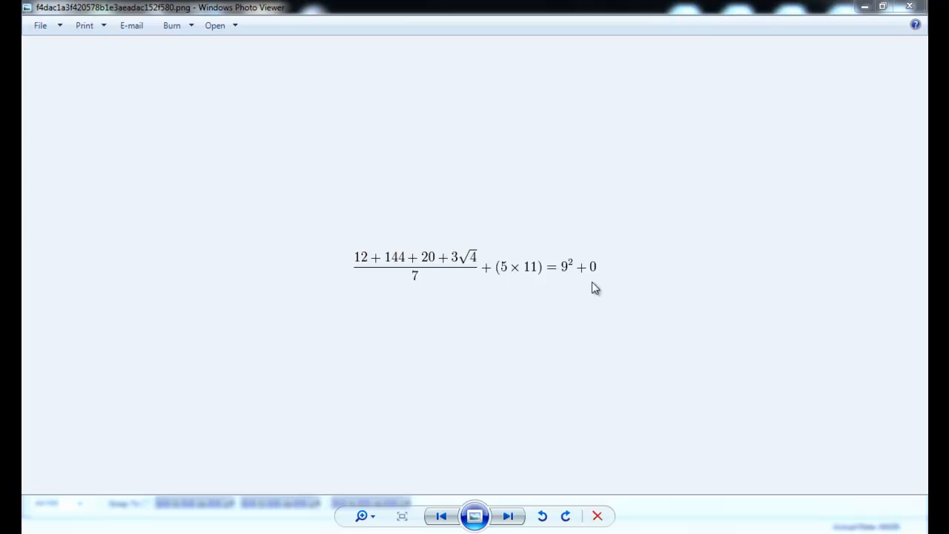
{"action": "mouse_move", "coordinate": [926, 139]}
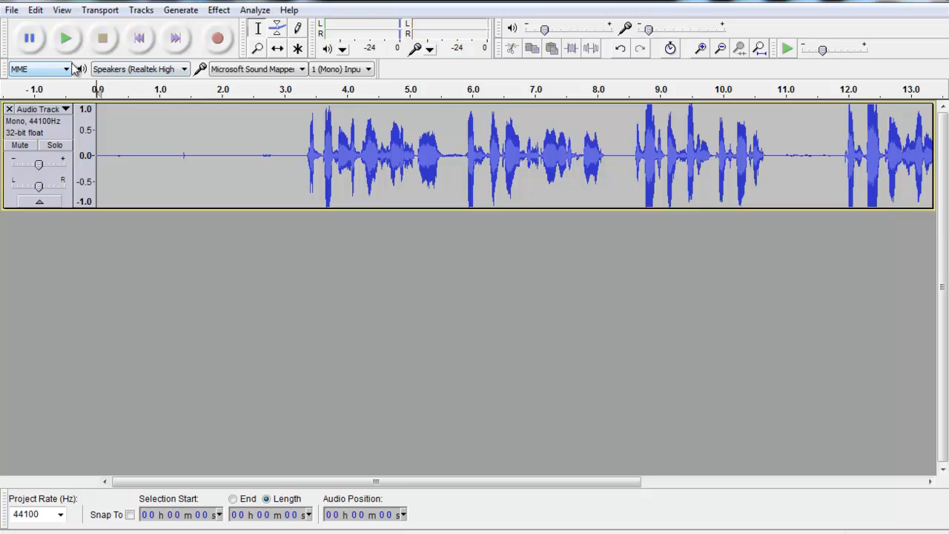
- Play the raw limerick recording through its roughly 16 seconds of speech
{"action": "left_click", "coordinate": [65, 38]}
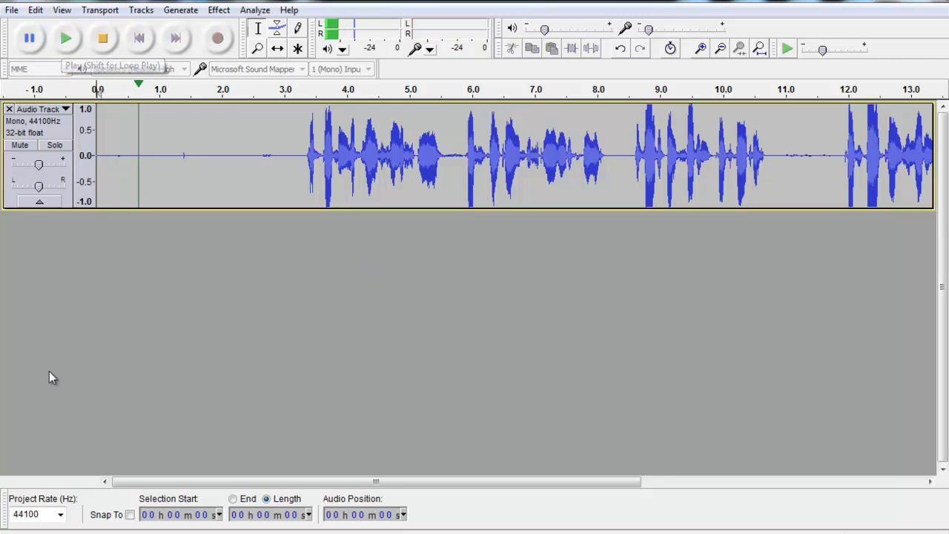
{"action": "left_click", "coordinate": [65, 38]}
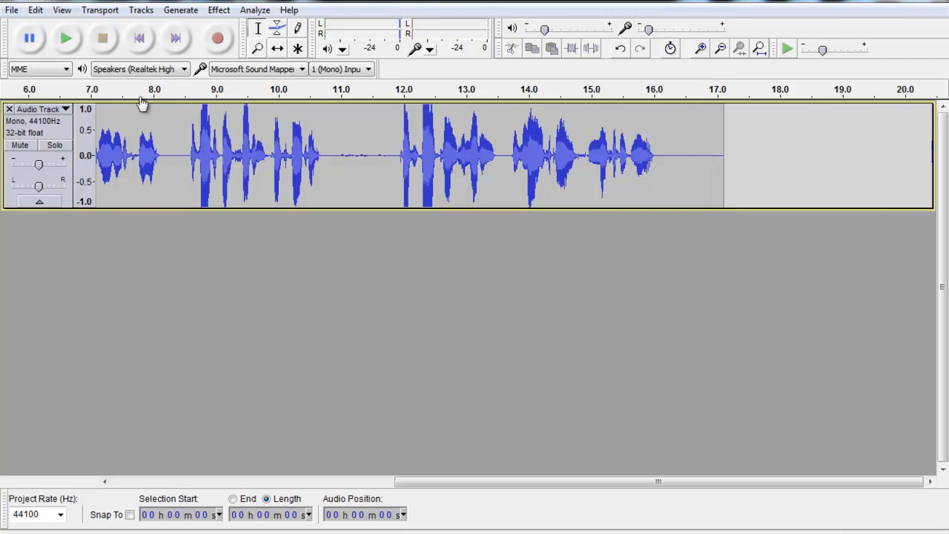
- Move the playhead back to the very start of the limerick recording
{"action": "left_click", "coordinate": [138, 38]}
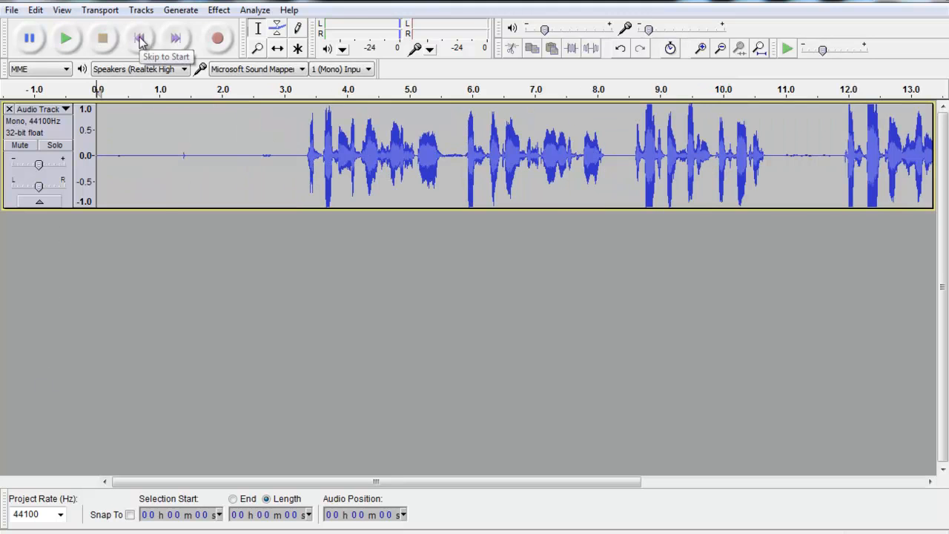
{"action": "mouse_move", "coordinate": [227, 269]}
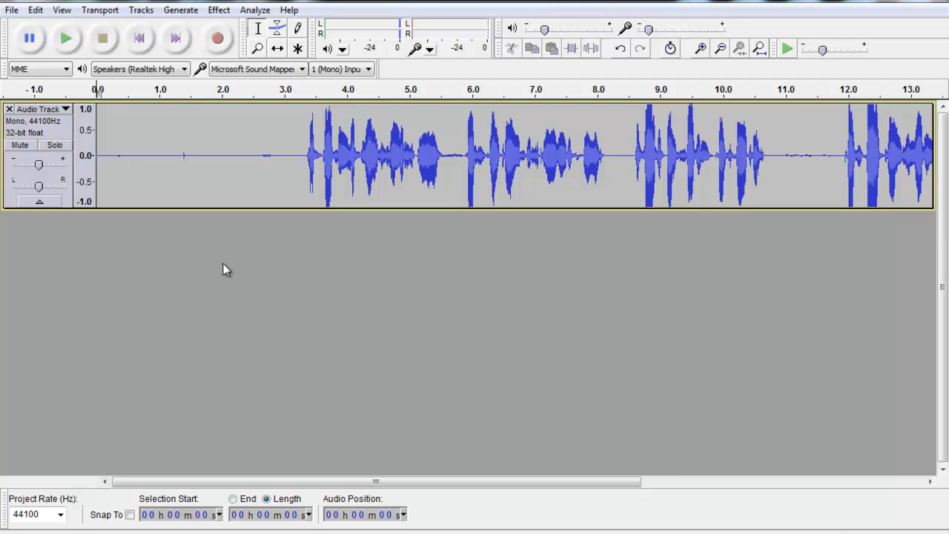
{"action": "mouse_move", "coordinate": [266, 250]}
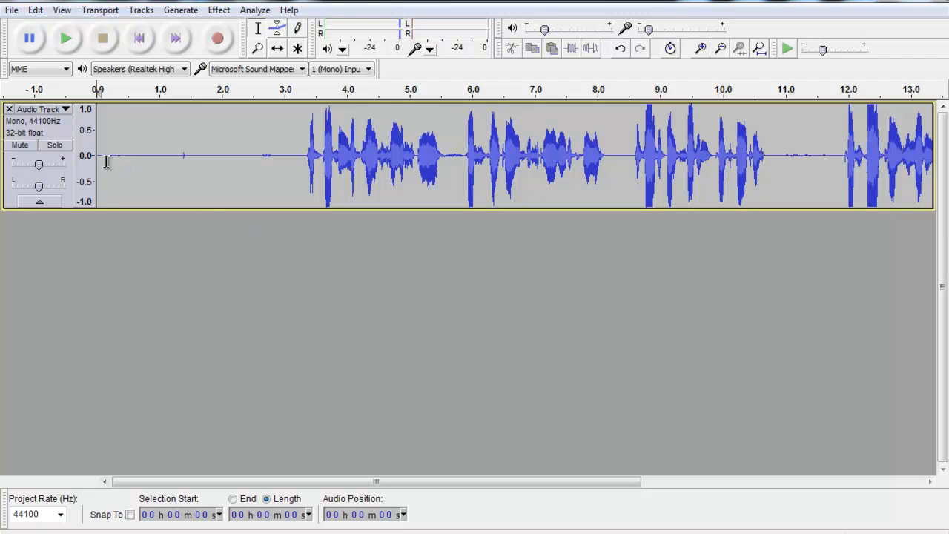
- Select and delete the roughly three seconds of silence before the first words
{"action": "left_click_drag", "start_coordinate": [107, 155], "coordinate": [291, 156]}
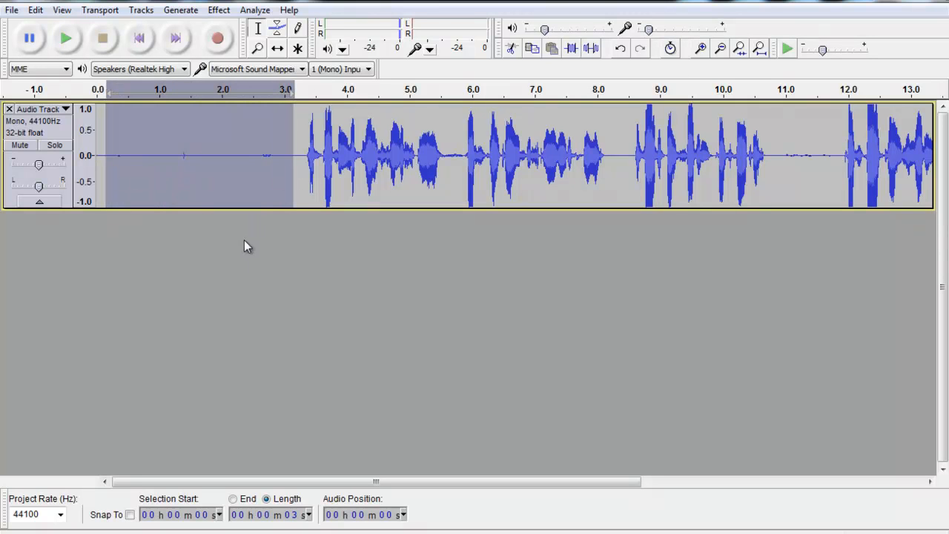
{"action": "left_click", "coordinate": [275, 156]}
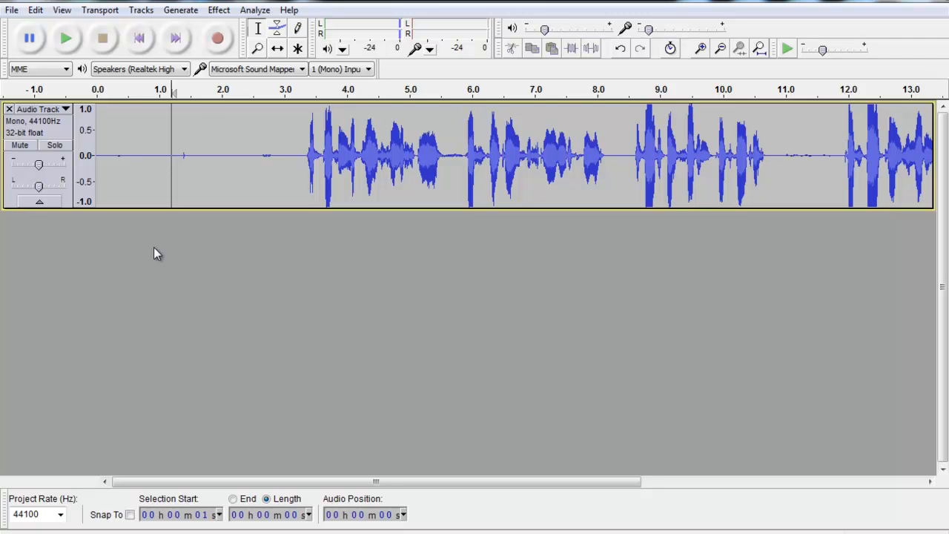
{"action": "mouse_move", "coordinate": [279, 169]}
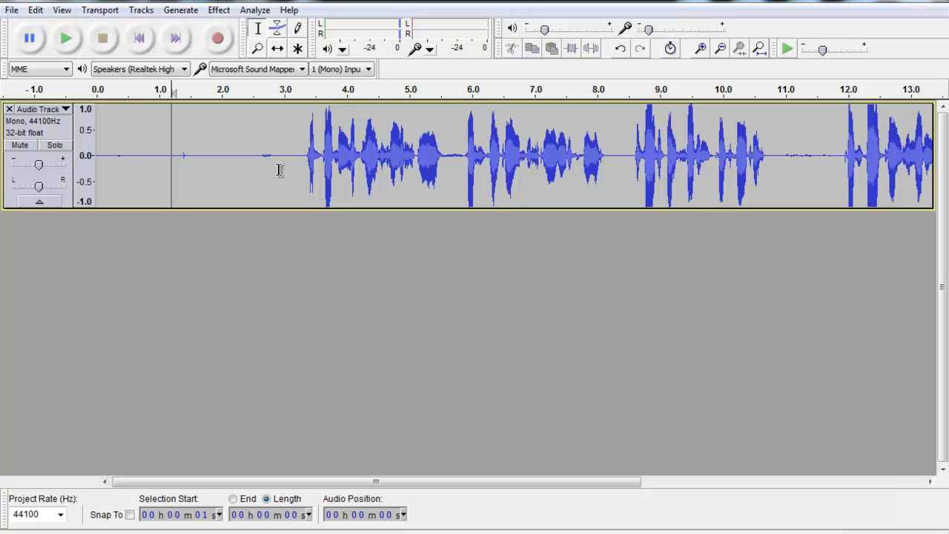
{"action": "left_click_drag", "start_coordinate": [97, 156], "coordinate": [285, 156]}
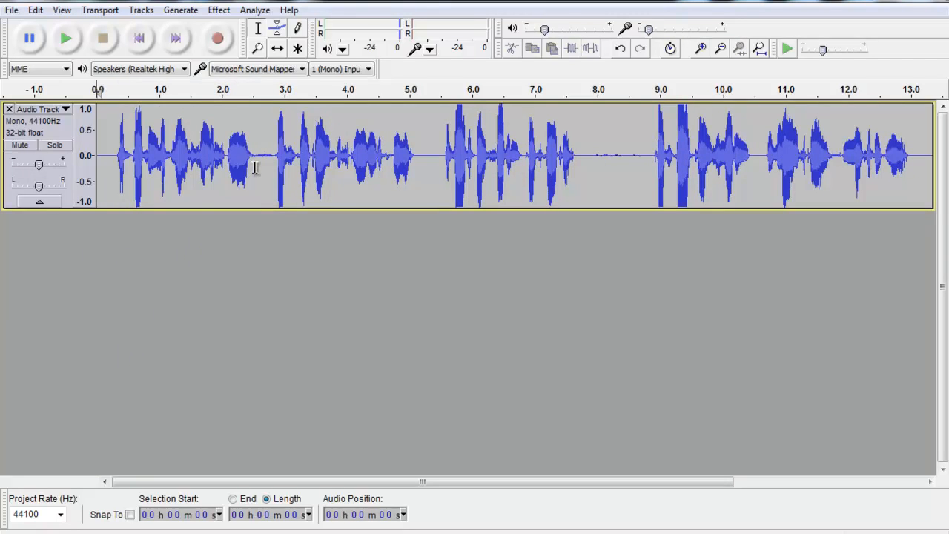
{"action": "mouse_move", "coordinate": [223, 162]}
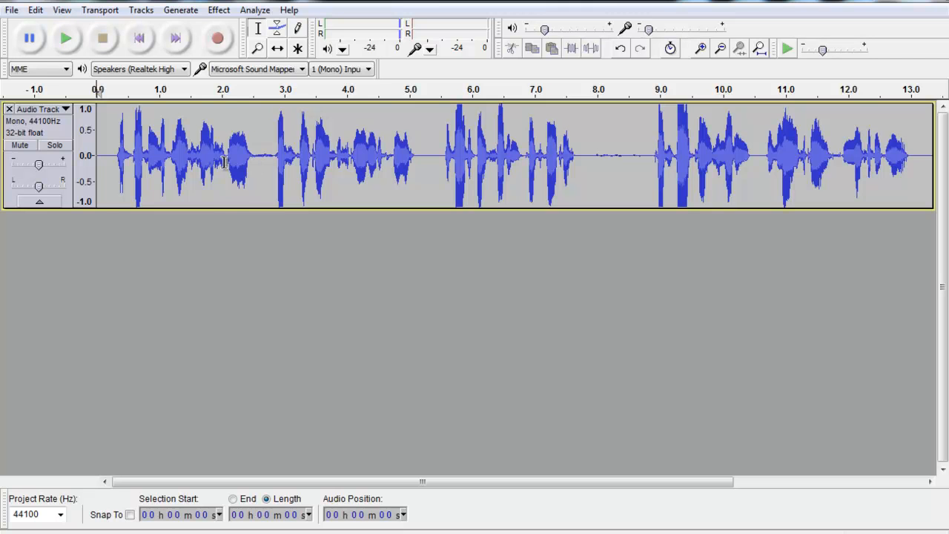
- Select and silence the breaths between the first spoken words
{"action": "left_click_drag", "start_coordinate": [226, 155], "coordinate": [250, 155]}
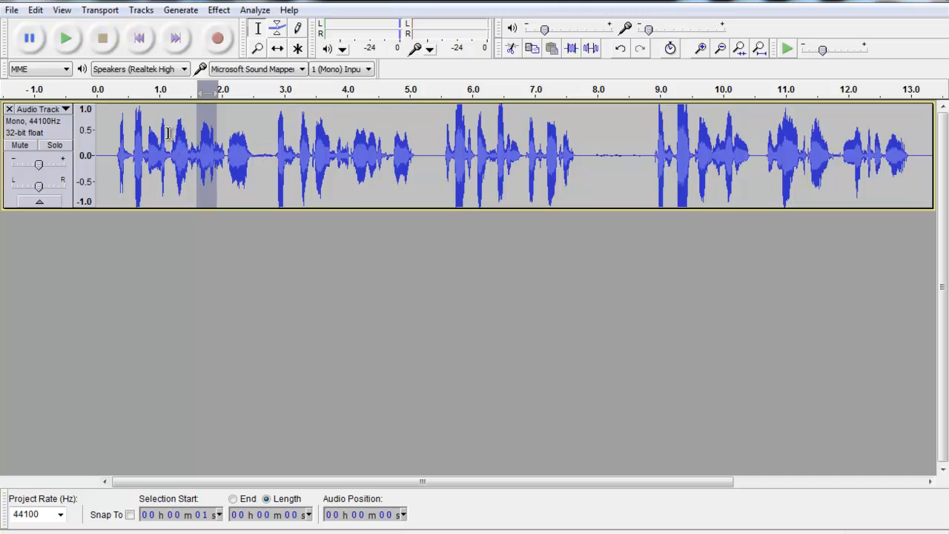
{"action": "mouse_move", "coordinate": [142, 152]}
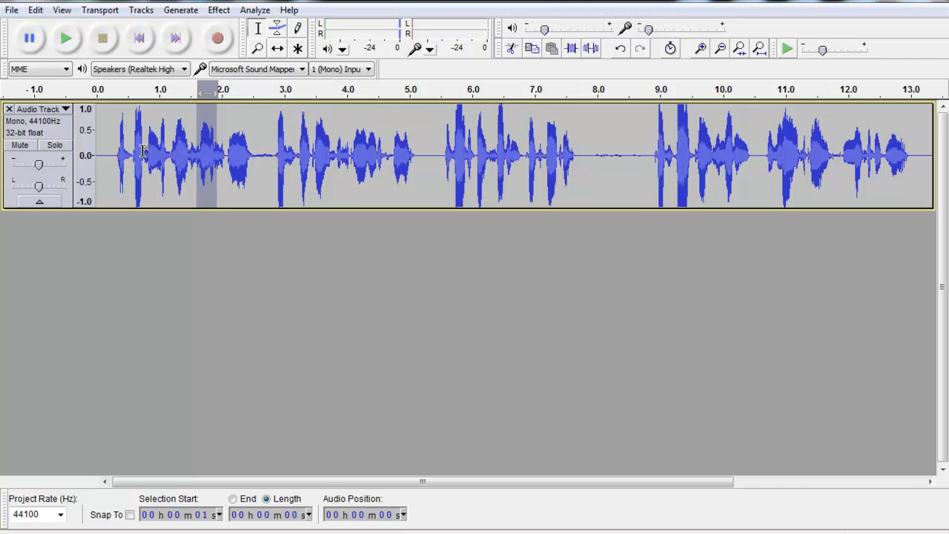
{"action": "mouse_move", "coordinate": [184, 249]}
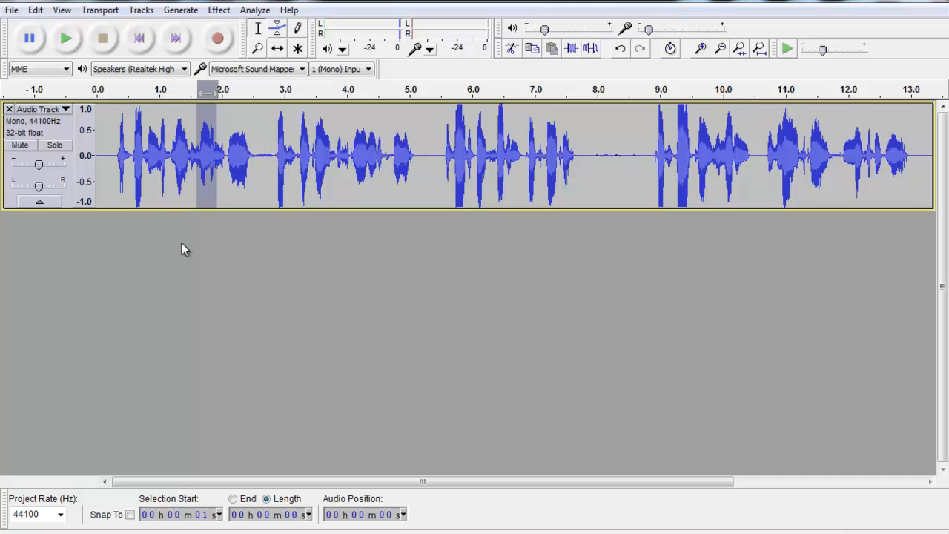
{"action": "left_click", "coordinate": [252, 156]}
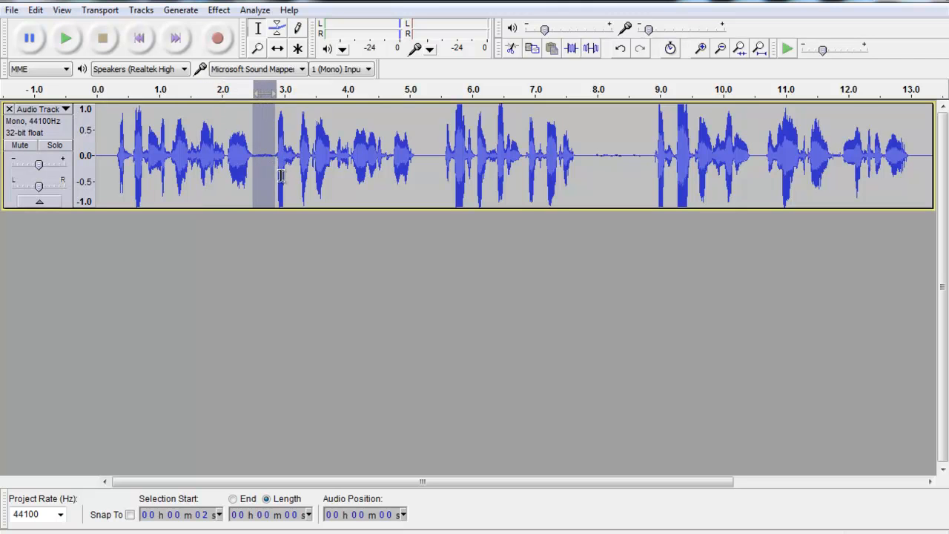
{"action": "left_click", "coordinate": [419, 156]}
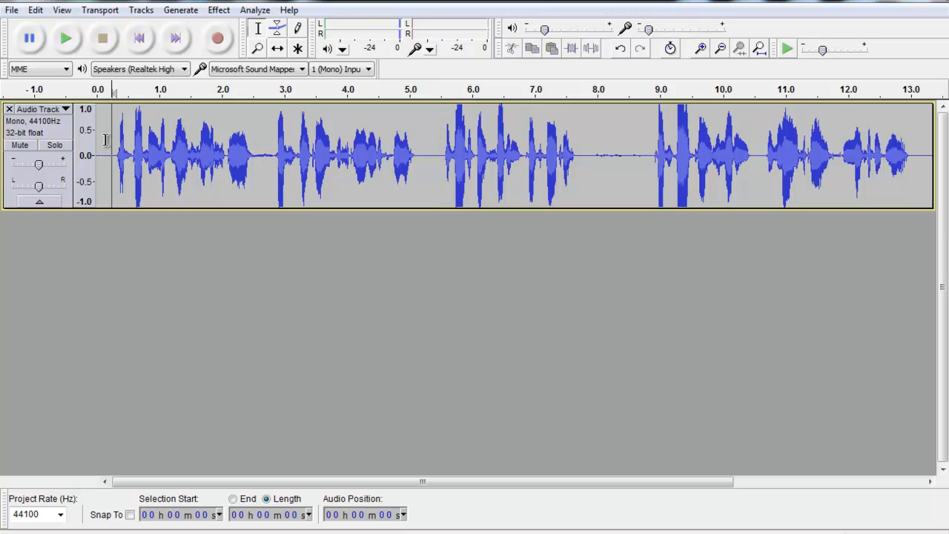
- Replay the trimmed start, zoom into the first few seconds, then stop playback
{"action": "left_click", "coordinate": [65, 38]}
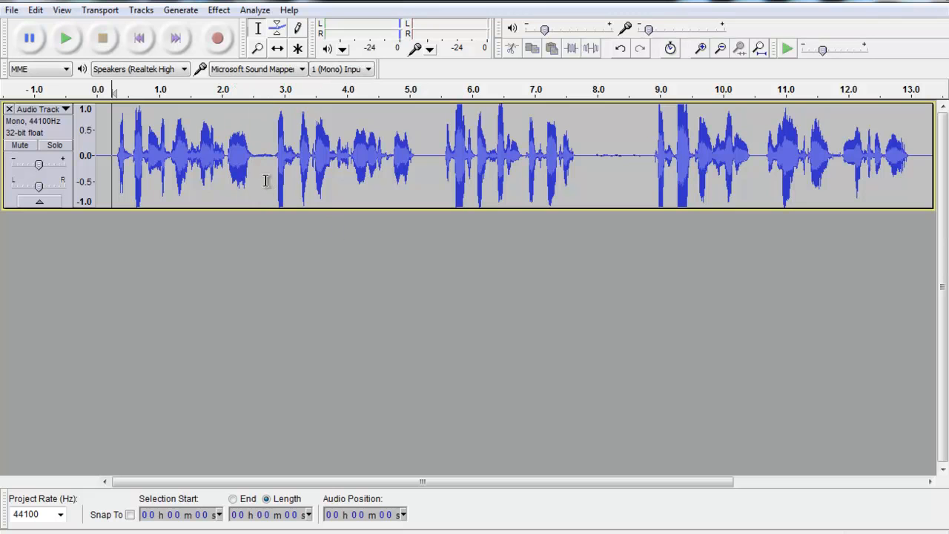
{"action": "mouse_move", "coordinate": [260, 178]}
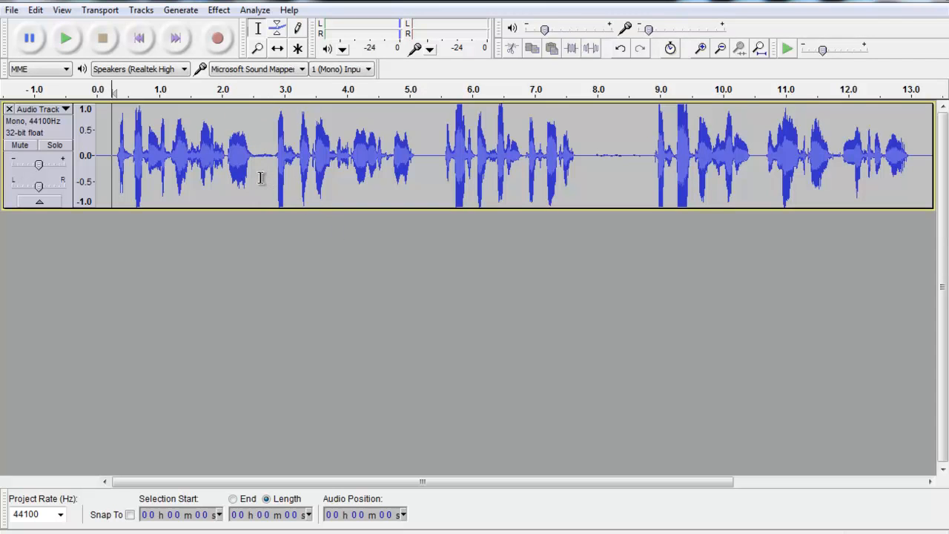
{"action": "mouse_move", "coordinate": [256, 155]}
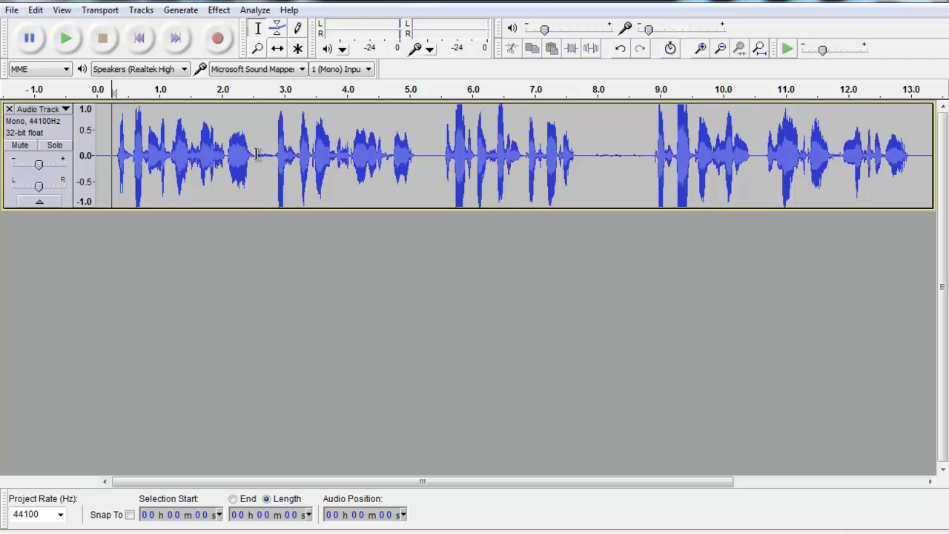
{"action": "left_click_drag", "start_coordinate": [252, 156], "coordinate": [275, 156]}
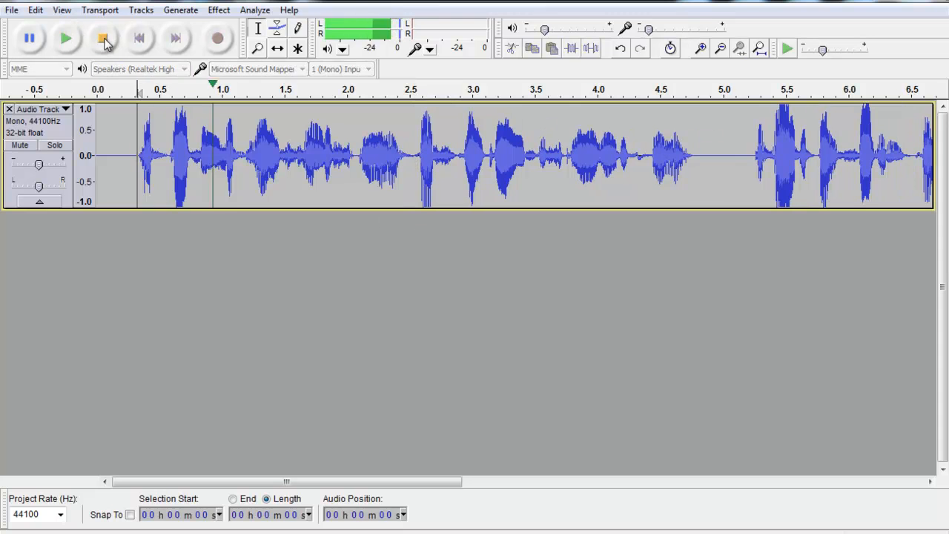
{"action": "mouse_move", "coordinate": [104, 38]}
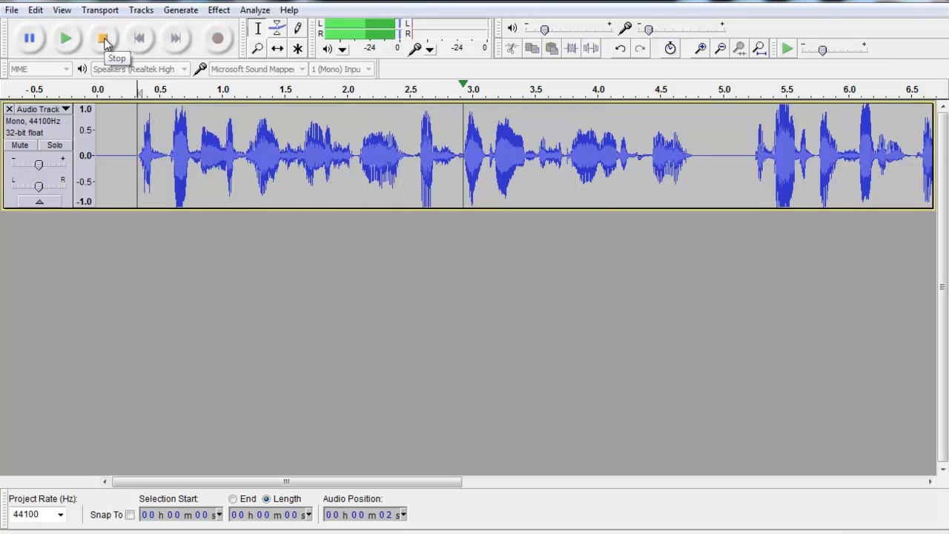
{"action": "left_click", "coordinate": [103, 38]}
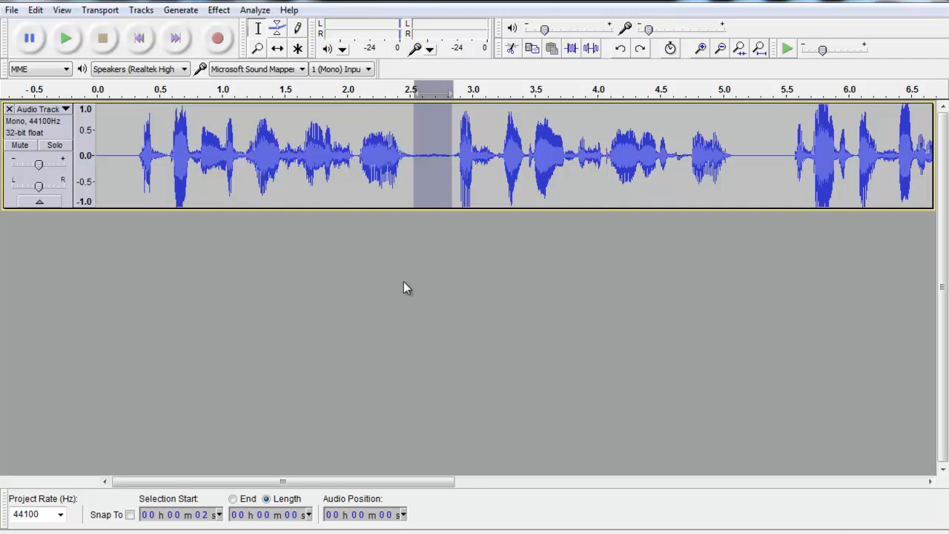
{"action": "mouse_move", "coordinate": [581, 74]}
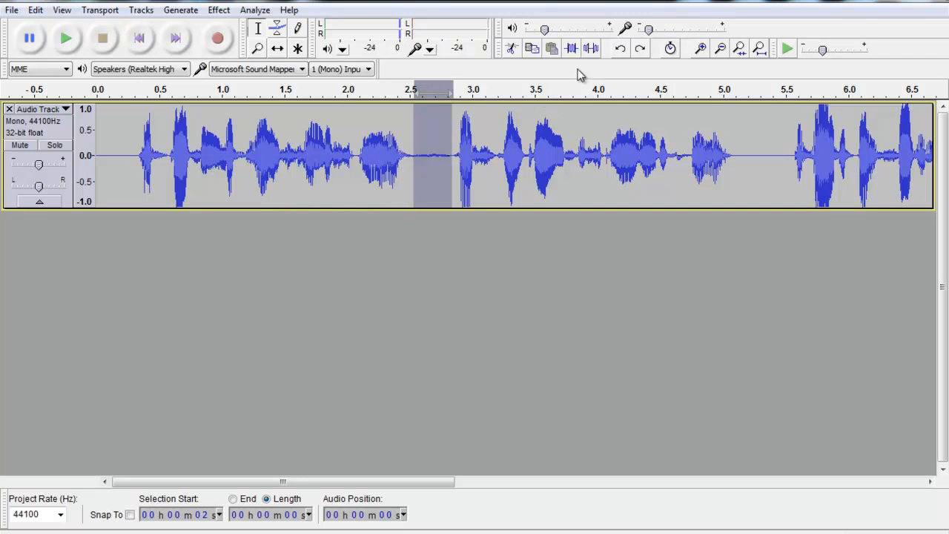
{"action": "mouse_move", "coordinate": [592, 48]}
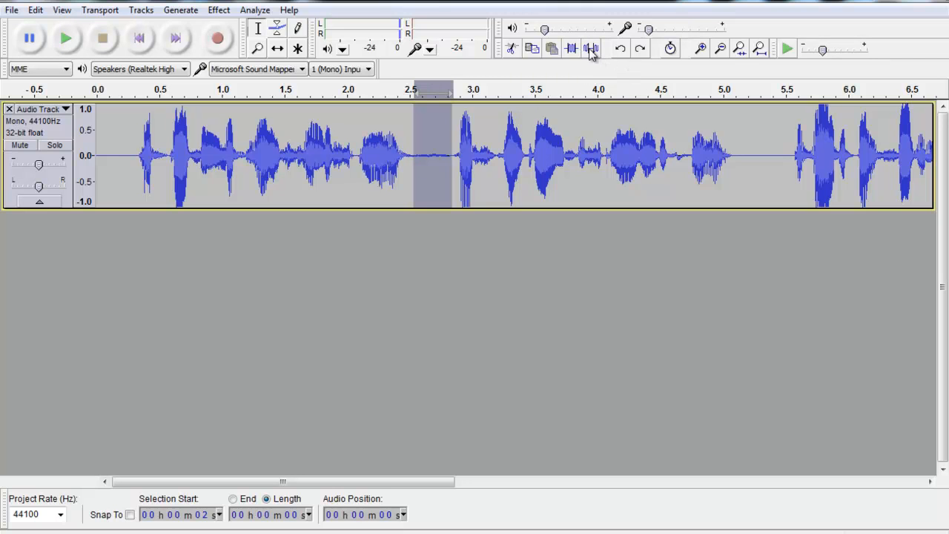
{"action": "mouse_move", "coordinate": [591, 48]}
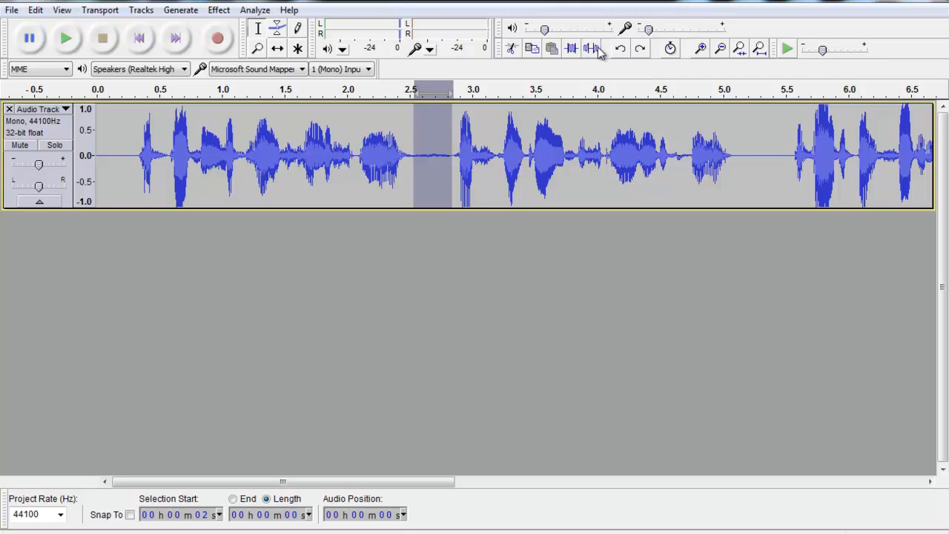
{"action": "mouse_move", "coordinate": [401, 276]}
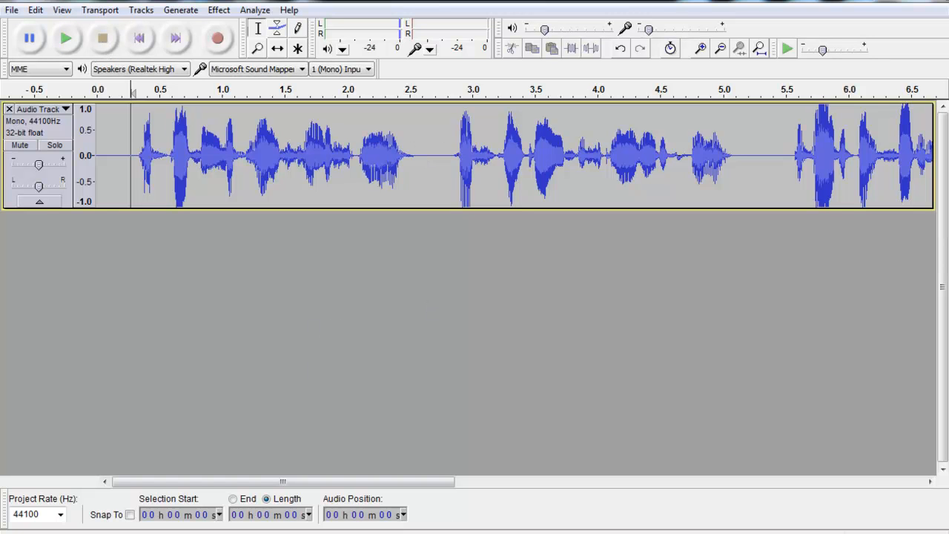
{"action": "scroll", "scroll_direction": "right", "scroll_amount": 3}
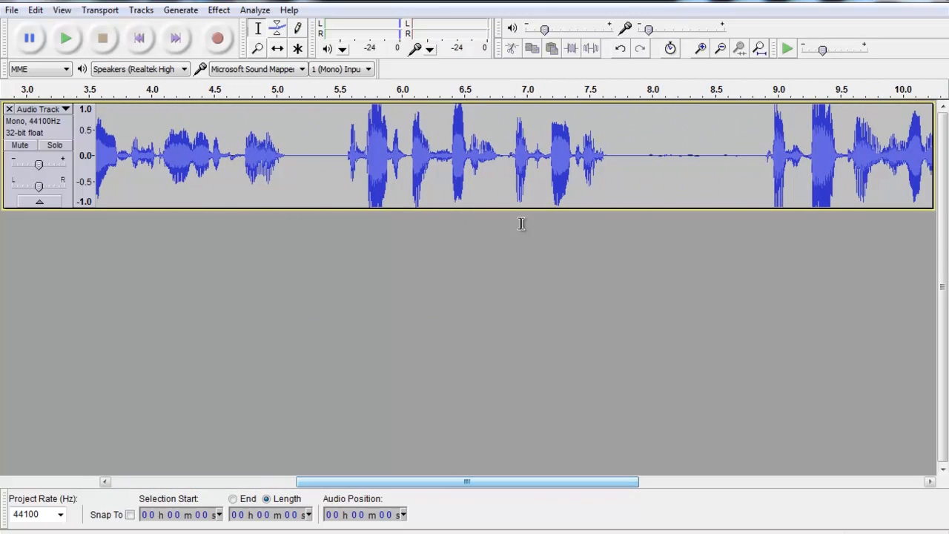
{"action": "left_click_drag", "start_coordinate": [608, 156], "coordinate": [686, 156]}
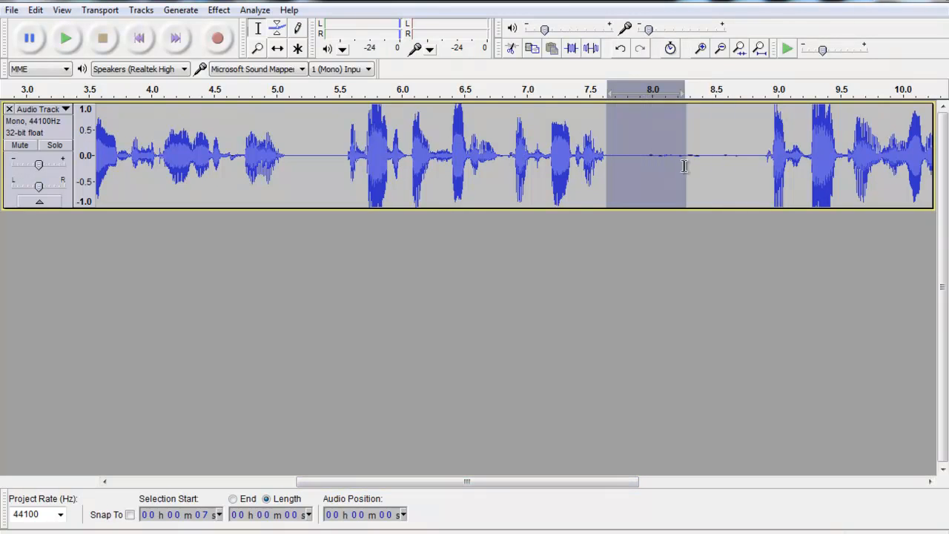
{"action": "left_click_drag", "start_coordinate": [682, 156], "coordinate": [756, 156]}
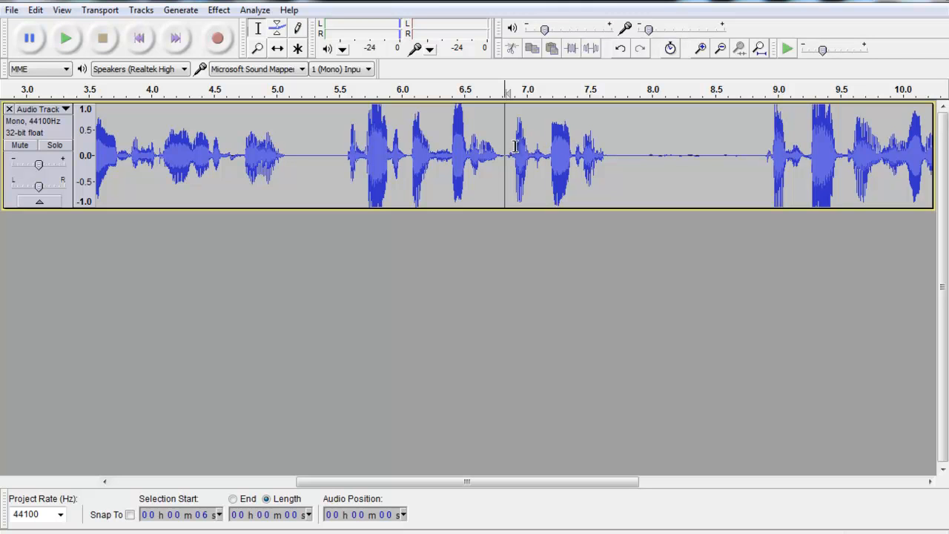
{"action": "mouse_move", "coordinate": [342, 143]}
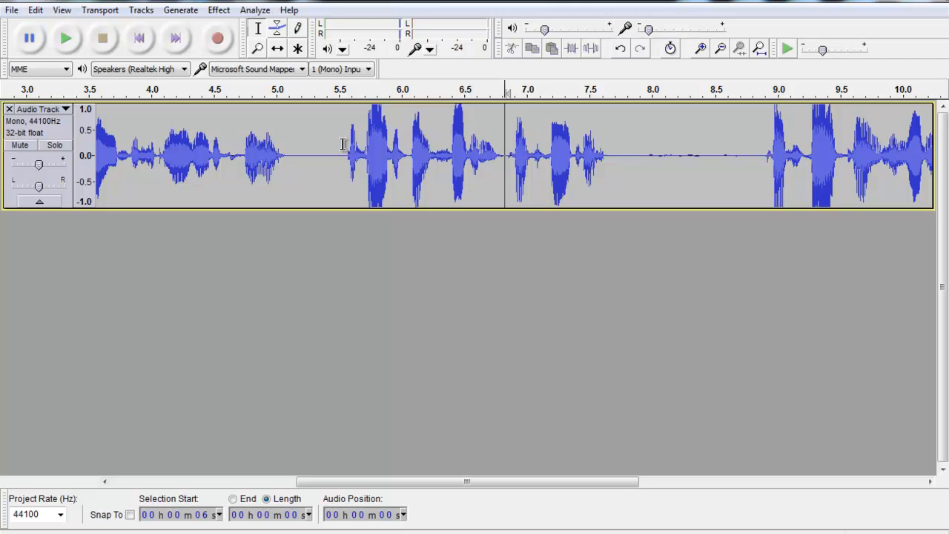
{"action": "mouse_move", "coordinate": [501, 158]}
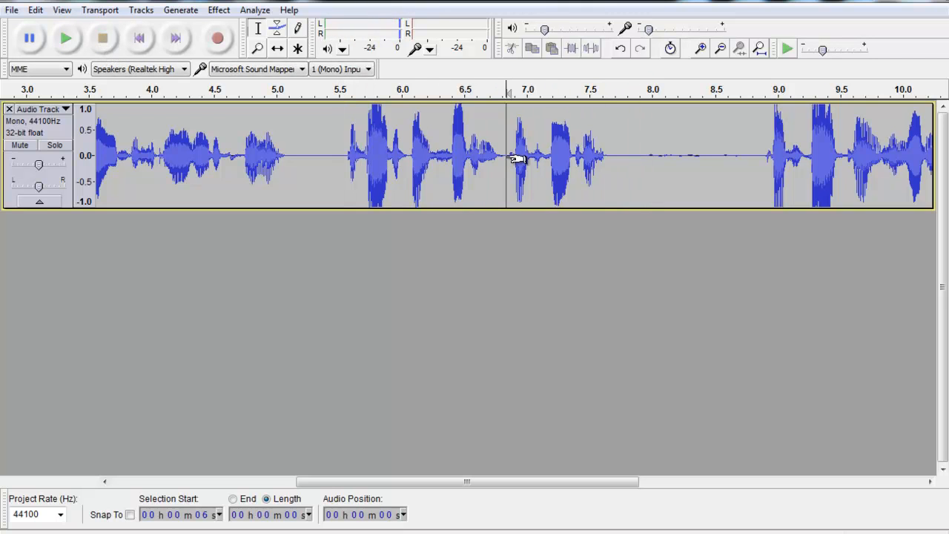
{"action": "mouse_move", "coordinate": [731, 156]}
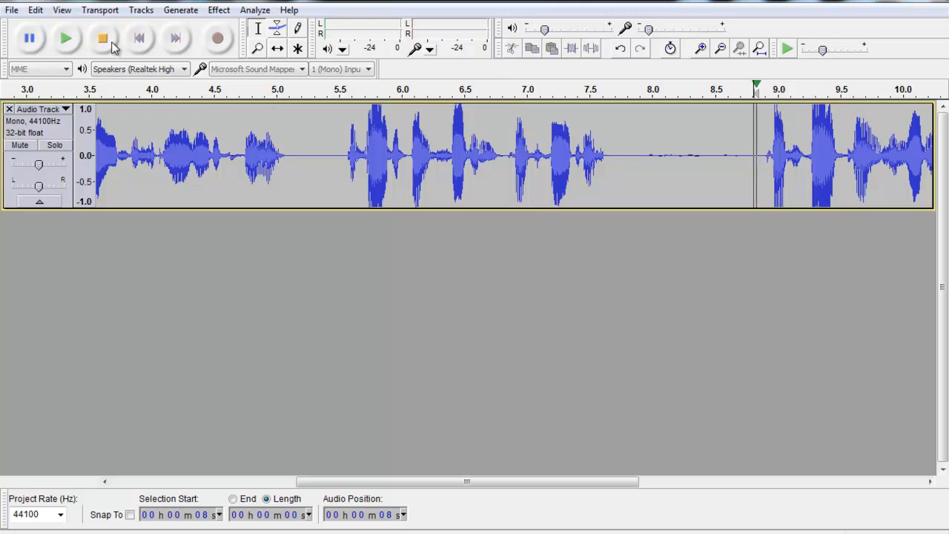
{"action": "left_click", "coordinate": [102, 38]}
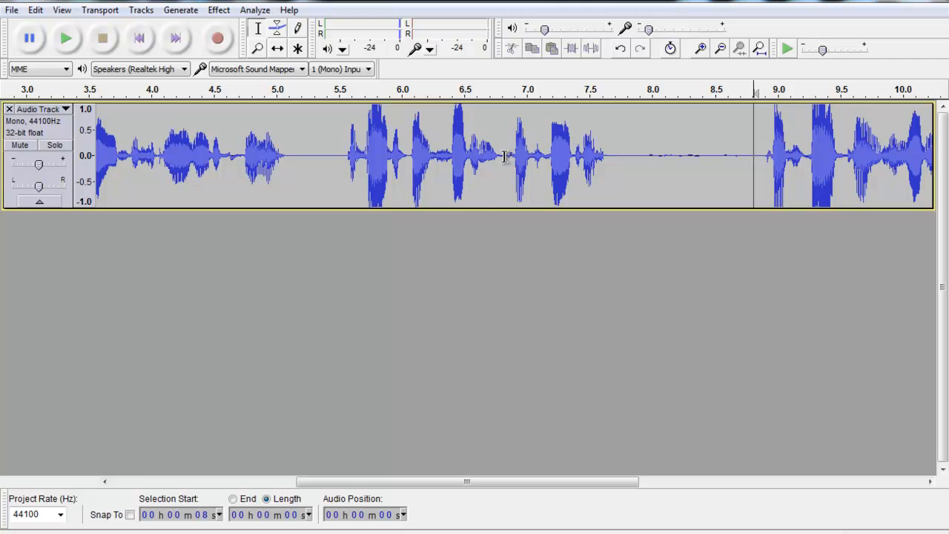
- Delete the spoken error from 6.85 s to 8.85 s and replay the join from 5.45 s
{"action": "left_click_drag", "start_coordinate": [504, 155], "coordinate": [758, 155]}
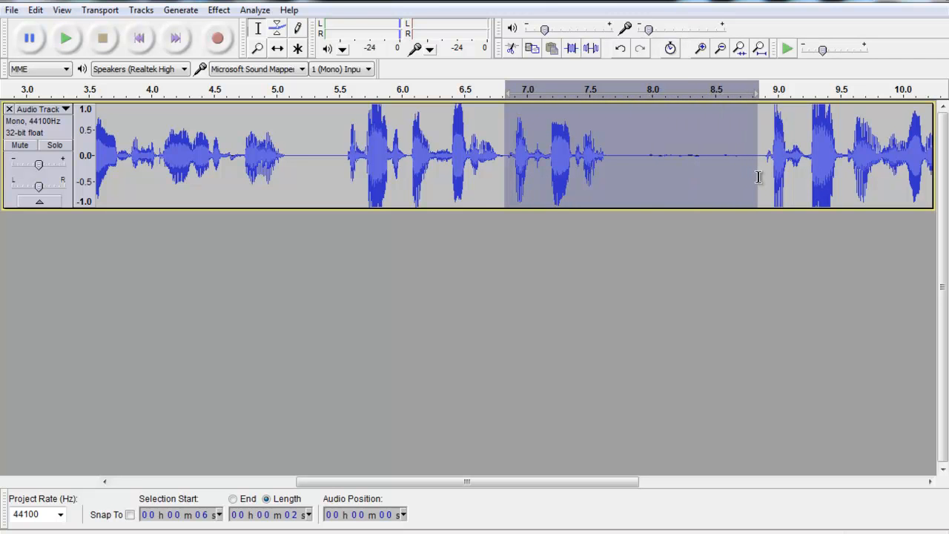
{"action": "mouse_move", "coordinate": [725, 198]}
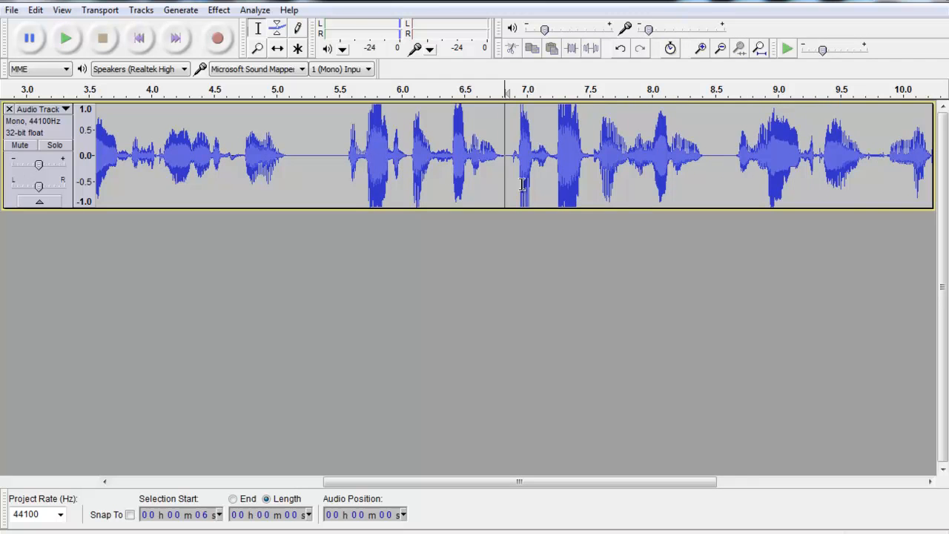
{"action": "left_click", "coordinate": [471, 156]}
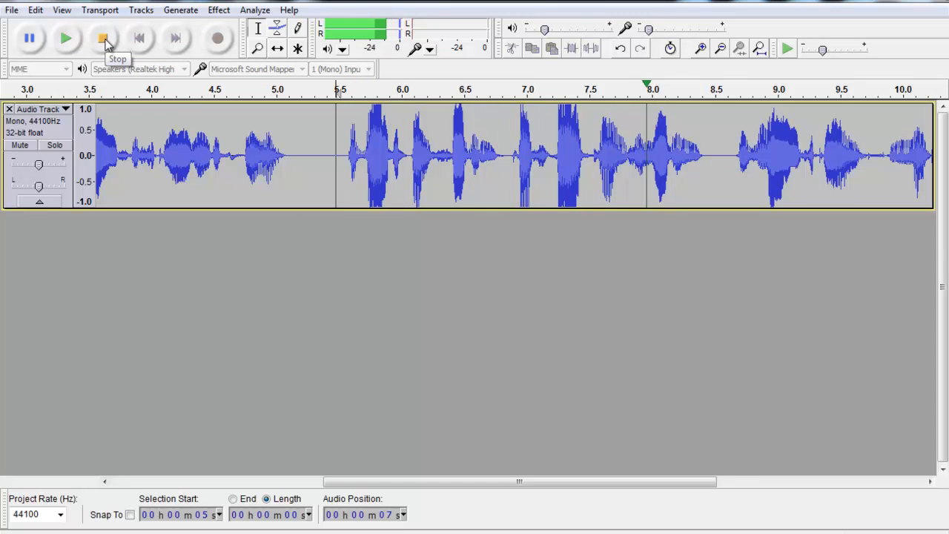
{"action": "left_click", "coordinate": [104, 38]}
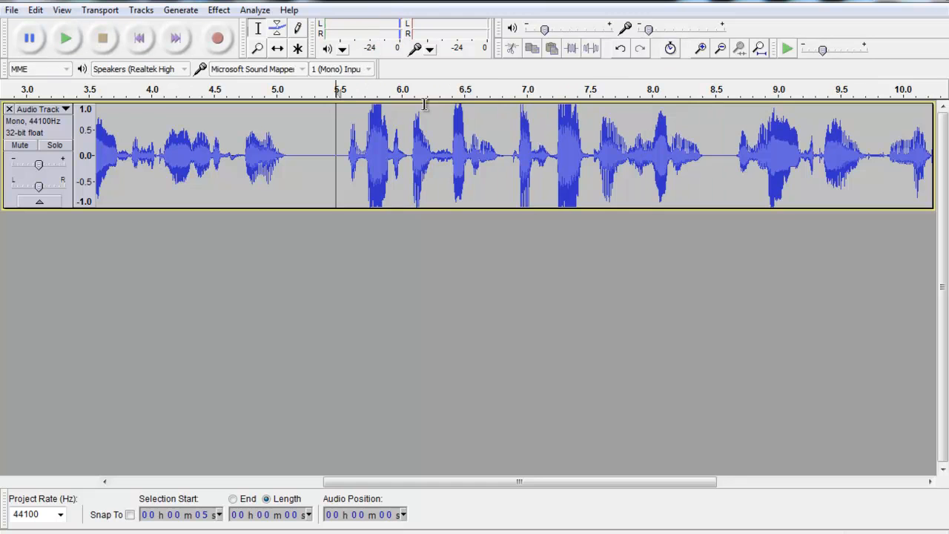
- Delete the leftover sliver at the 6.9 s splice, leaving about 11 seconds of audio
{"action": "left_click", "coordinate": [508, 148]}
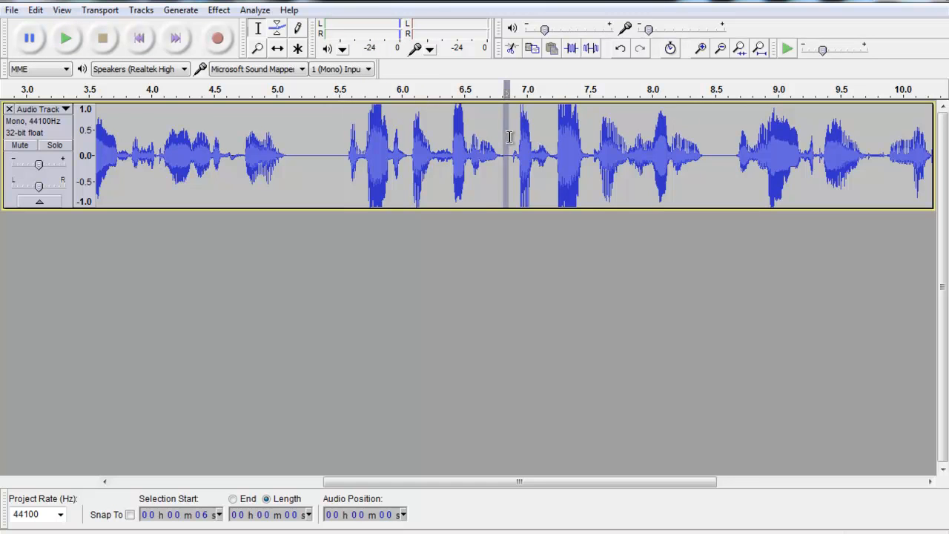
{"action": "mouse_move", "coordinate": [475, 225]}
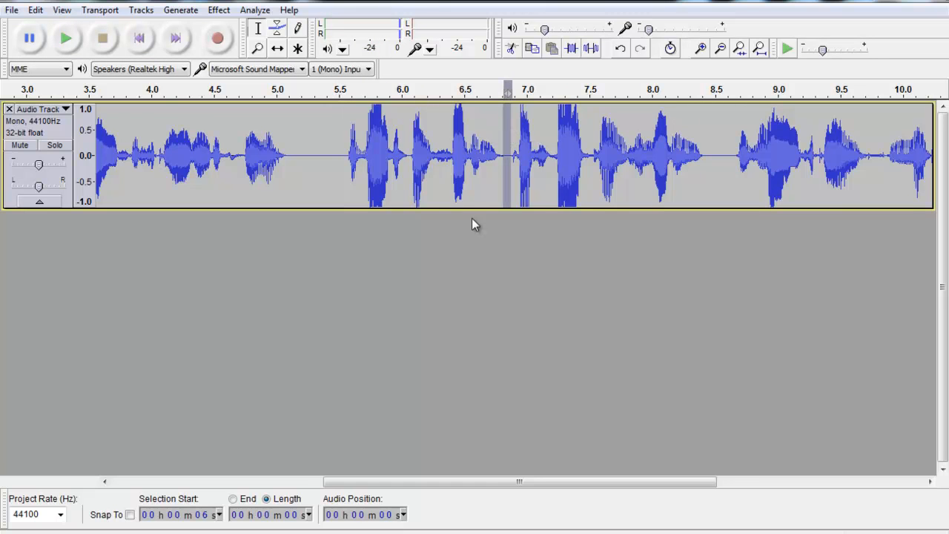
{"action": "left_click", "coordinate": [326, 159]}
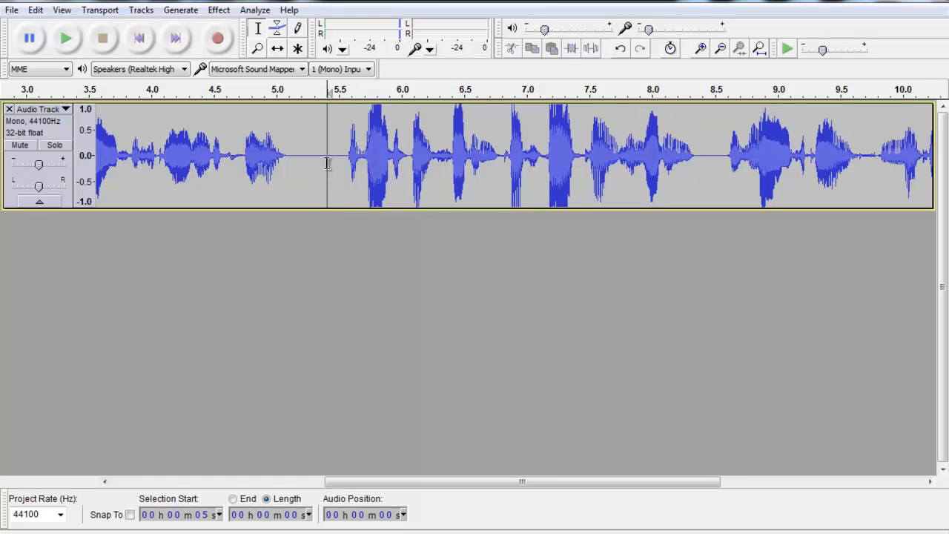
{"action": "left_click", "coordinate": [65, 38]}
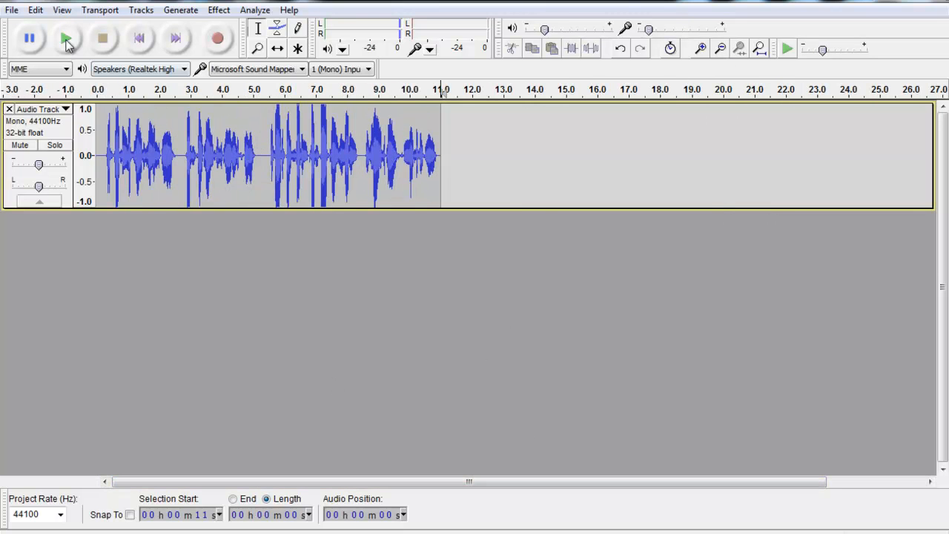
{"action": "left_click", "coordinate": [66, 38]}
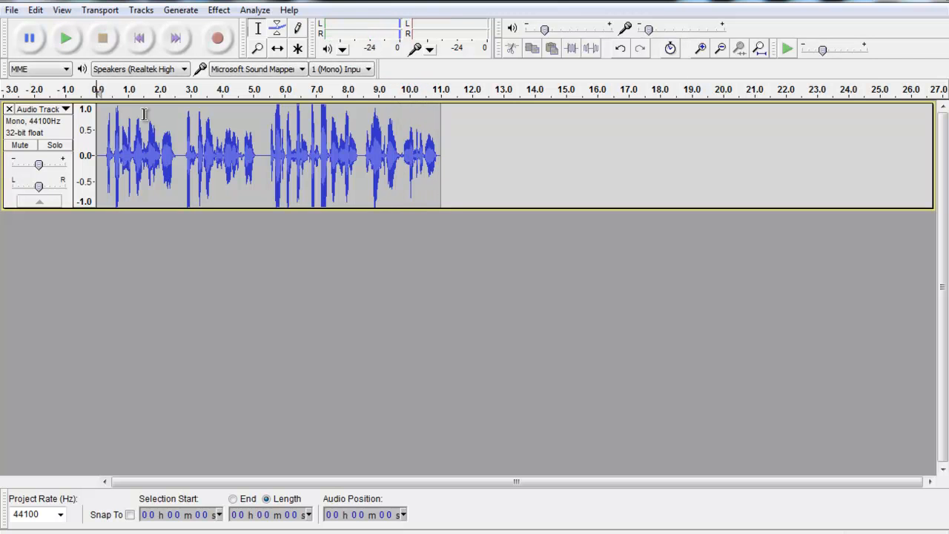
{"action": "mouse_move", "coordinate": [193, 276]}
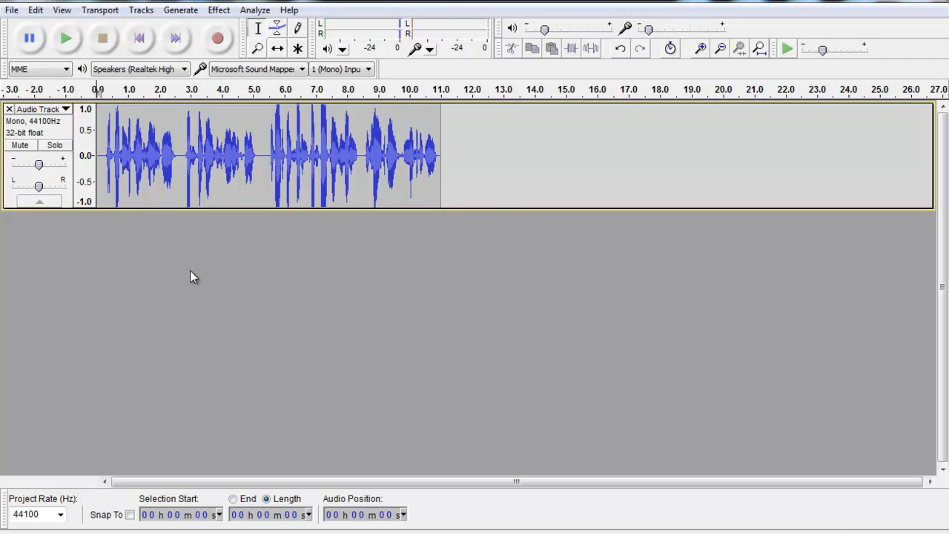
{"action": "mouse_move", "coordinate": [261, 253]}
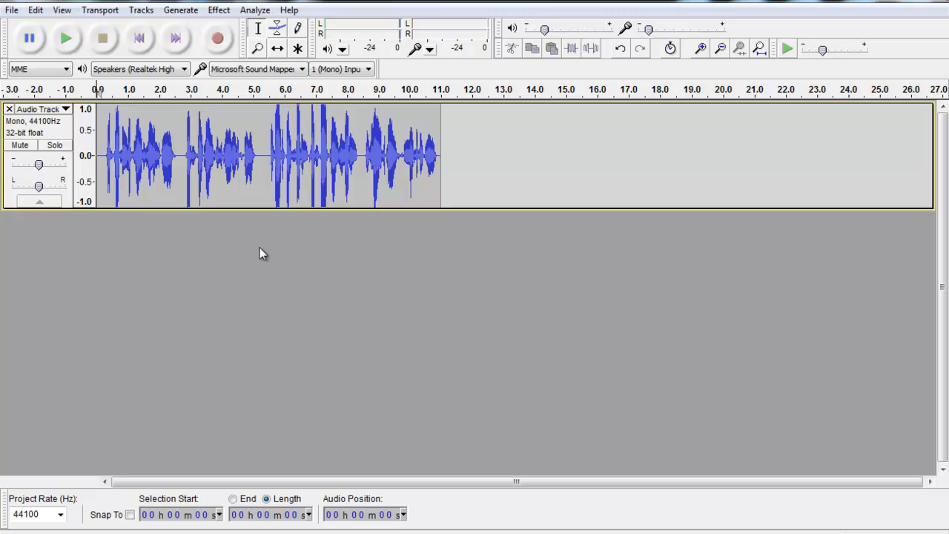